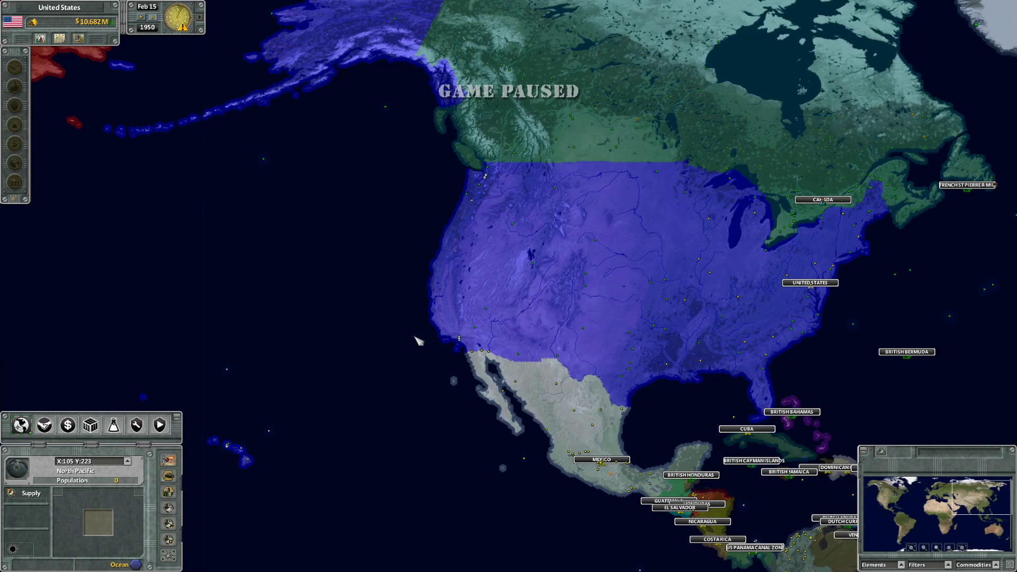
{"action": "mouse_move", "coordinate": [403, 322]}
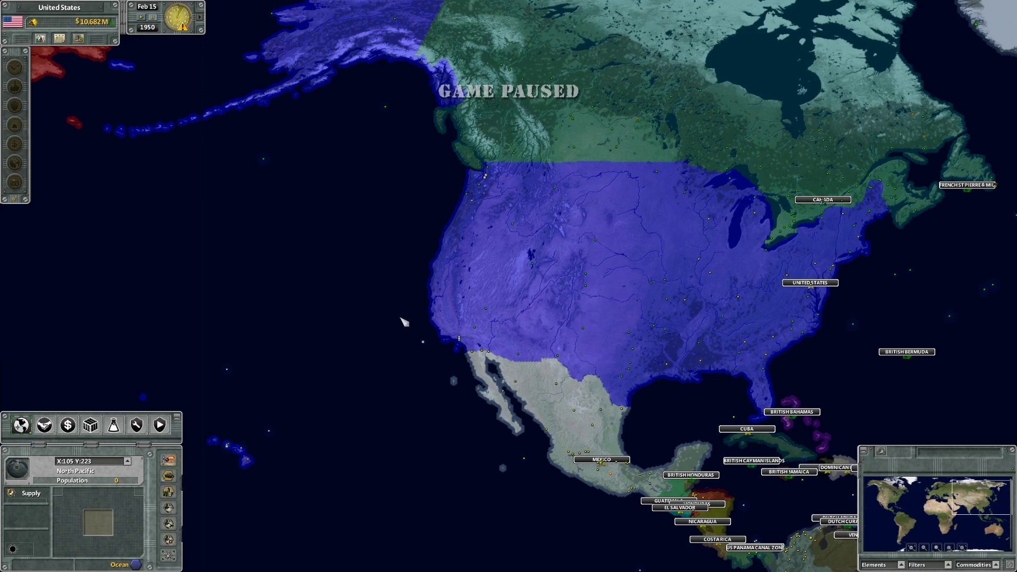
{"action": "mouse_move", "coordinate": [451, 281]}
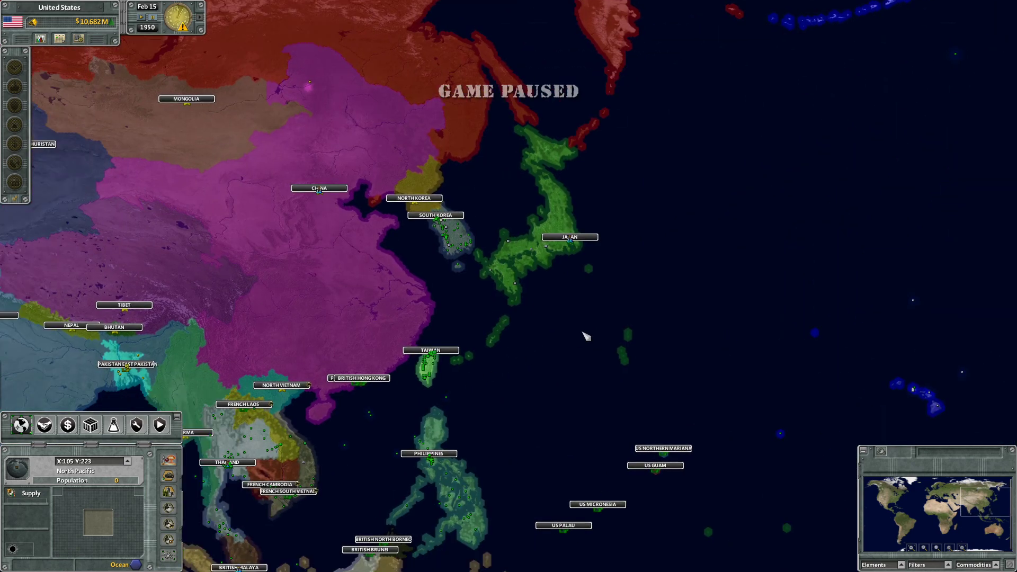
{"action": "mouse_move", "coordinate": [741, 271]}
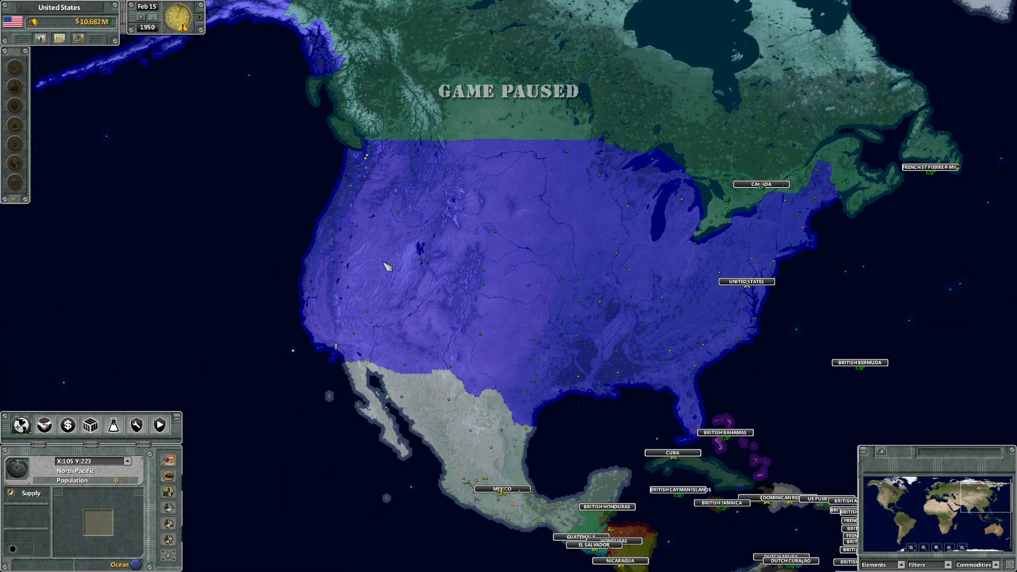
{"action": "mouse_move", "coordinate": [199, 352]}
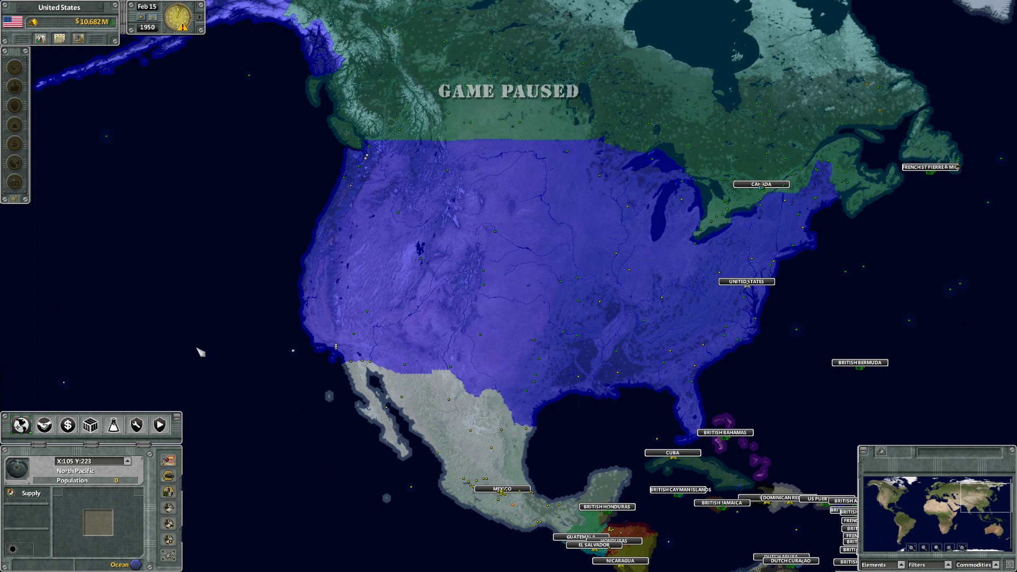
{"action": "mouse_move", "coordinate": [231, 311]}
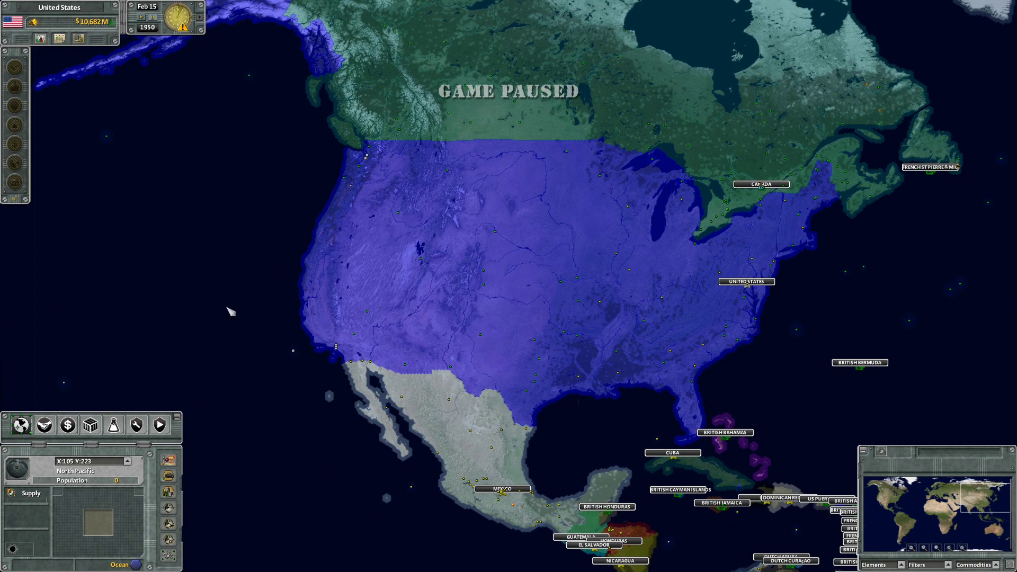
- Show available Warfare research and expand Tank: M103 Conqueror, M47 Patton, M41A3 Walker Bulldog
{"action": "left_click", "coordinate": [113, 425]}
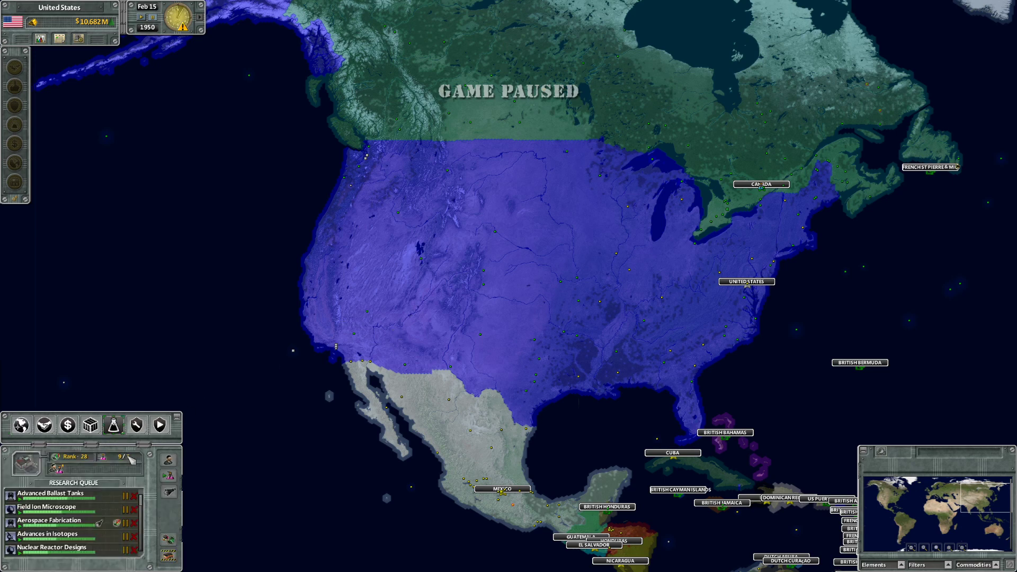
{"action": "left_click", "coordinate": [113, 425]}
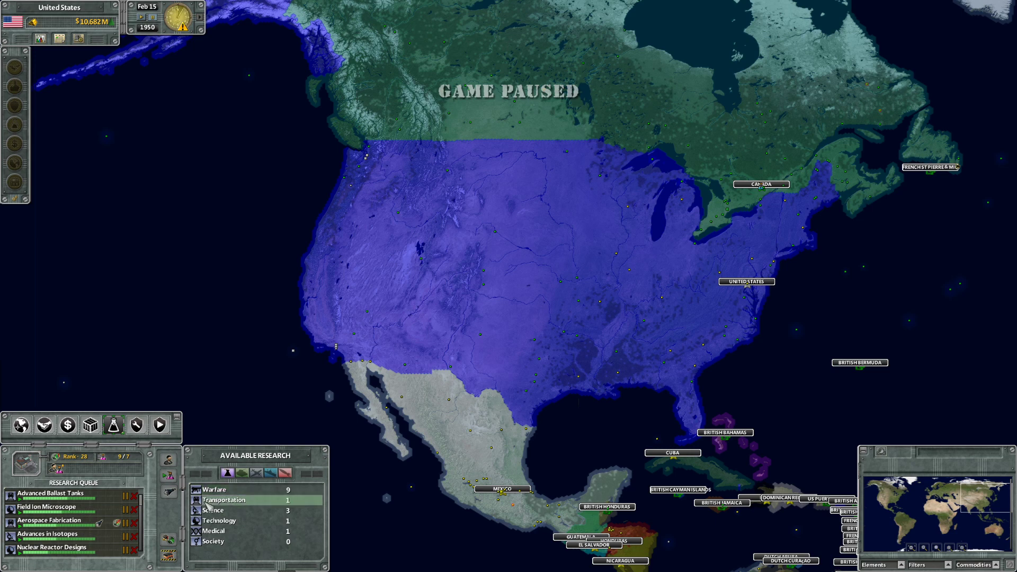
{"action": "mouse_move", "coordinate": [223, 500]}
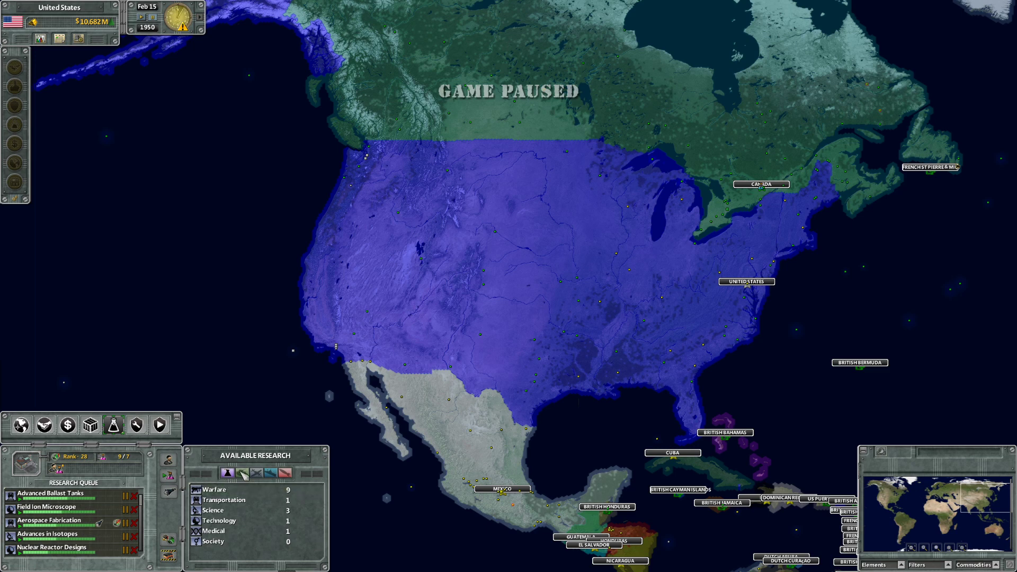
{"action": "left_click", "coordinate": [214, 489]}
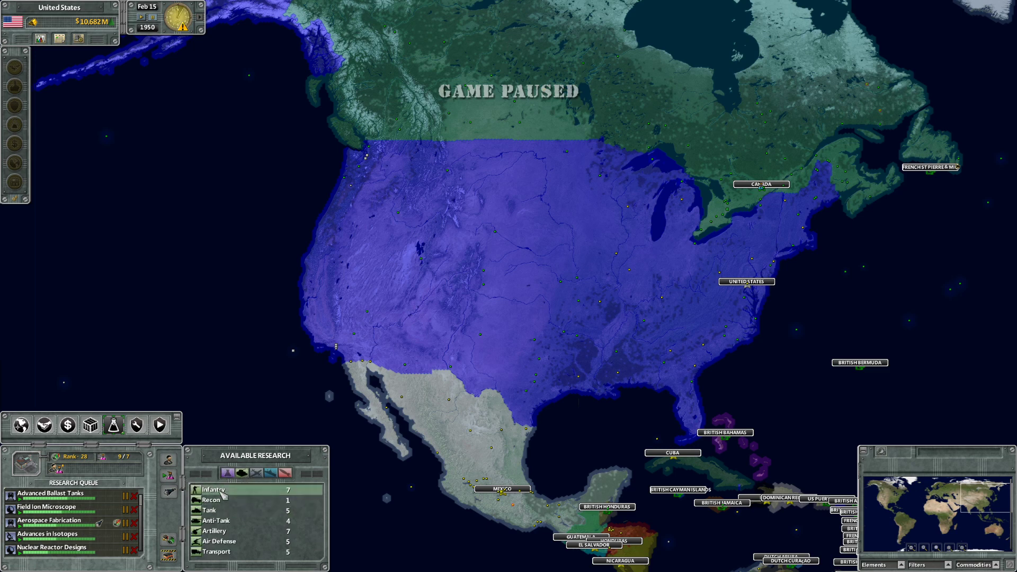
{"action": "left_click", "coordinate": [210, 510]}
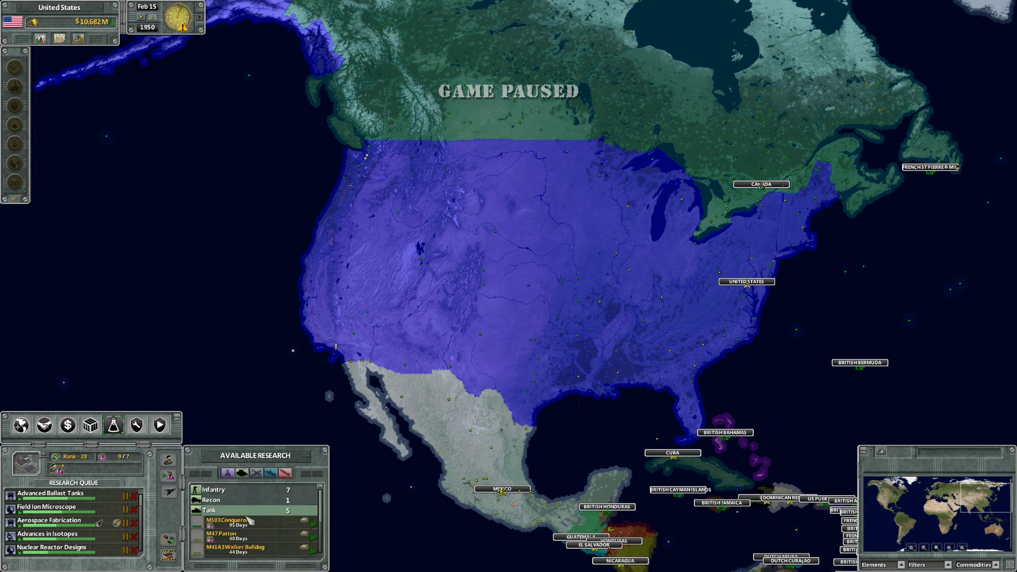
{"action": "left_click", "coordinate": [230, 520]}
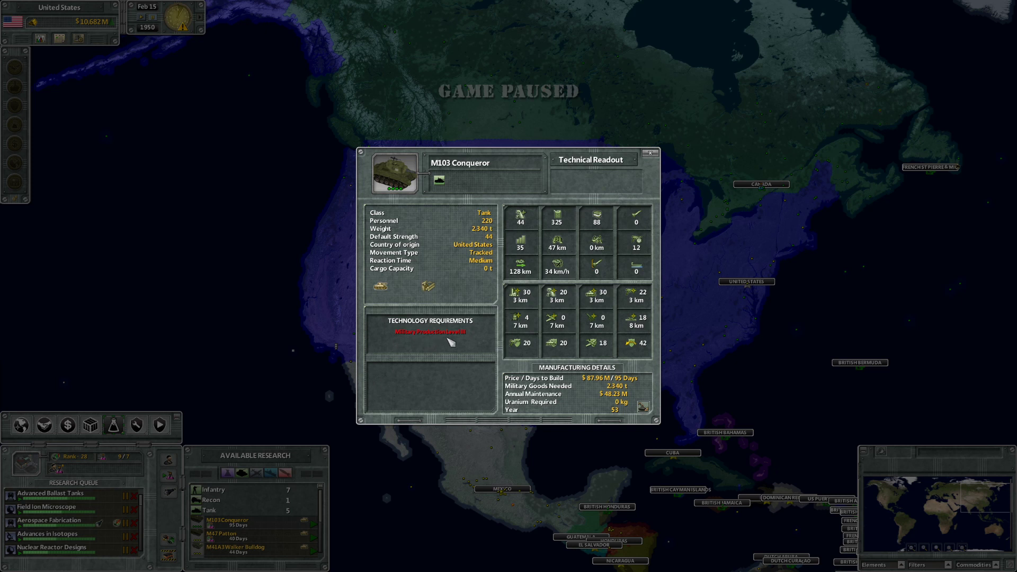
{"action": "mouse_move", "coordinate": [467, 339]}
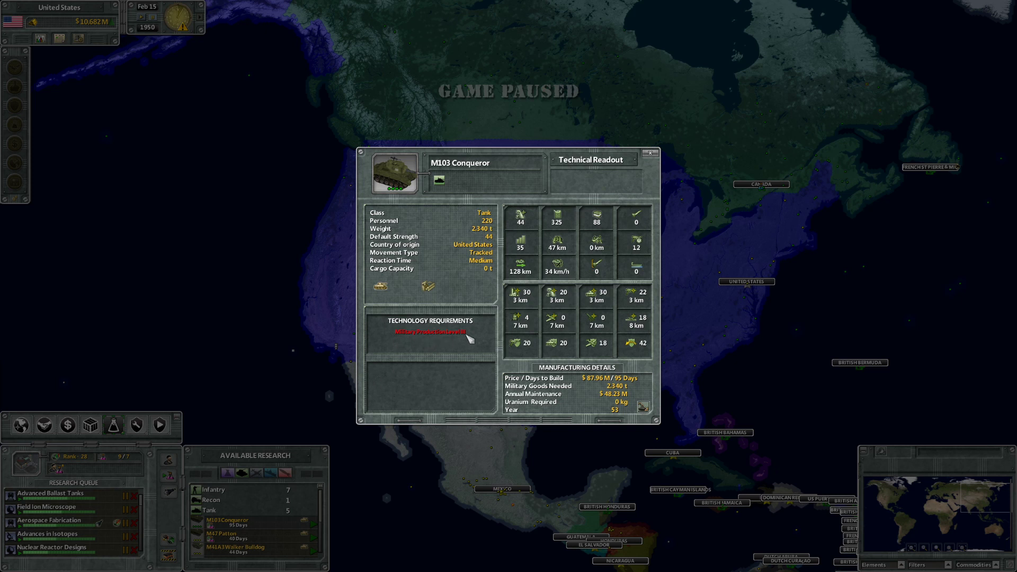
{"action": "mouse_move", "coordinate": [436, 345]}
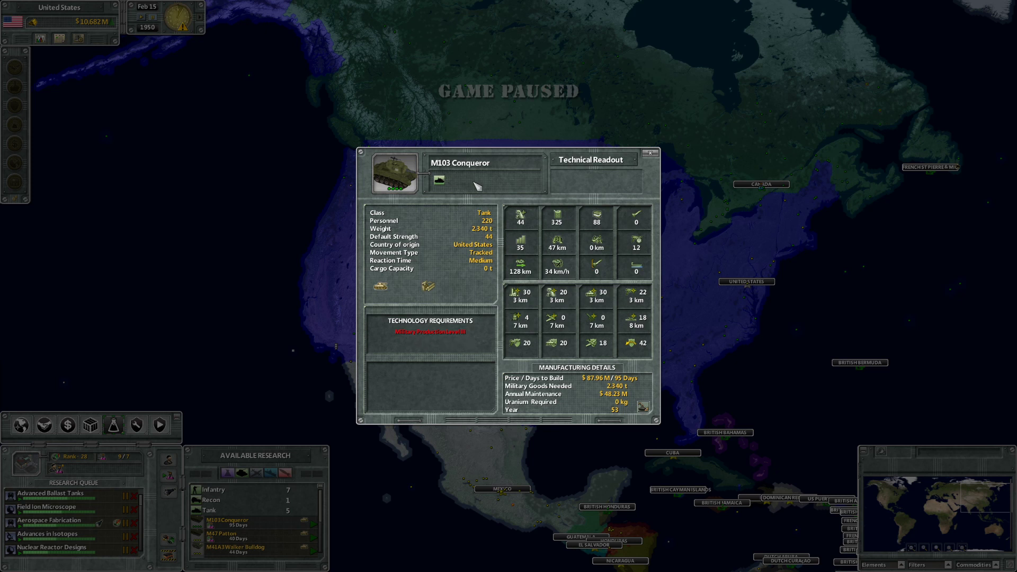
{"action": "left_click", "coordinate": [650, 152]}
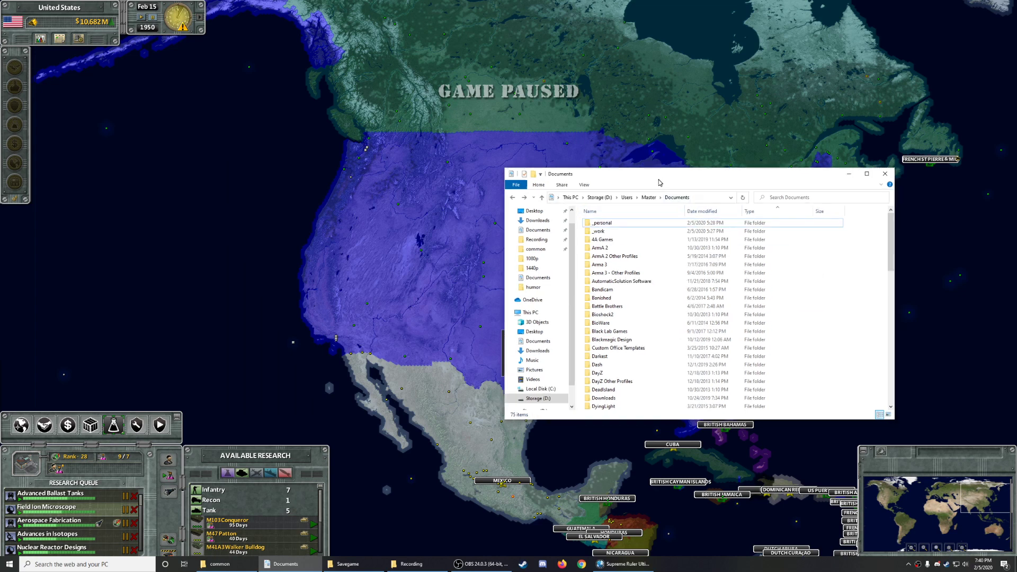
- Move the Documents window toward the centre of the screen
{"action": "left_click_drag", "start_coordinate": [659, 174], "coordinate": [543, 157]}
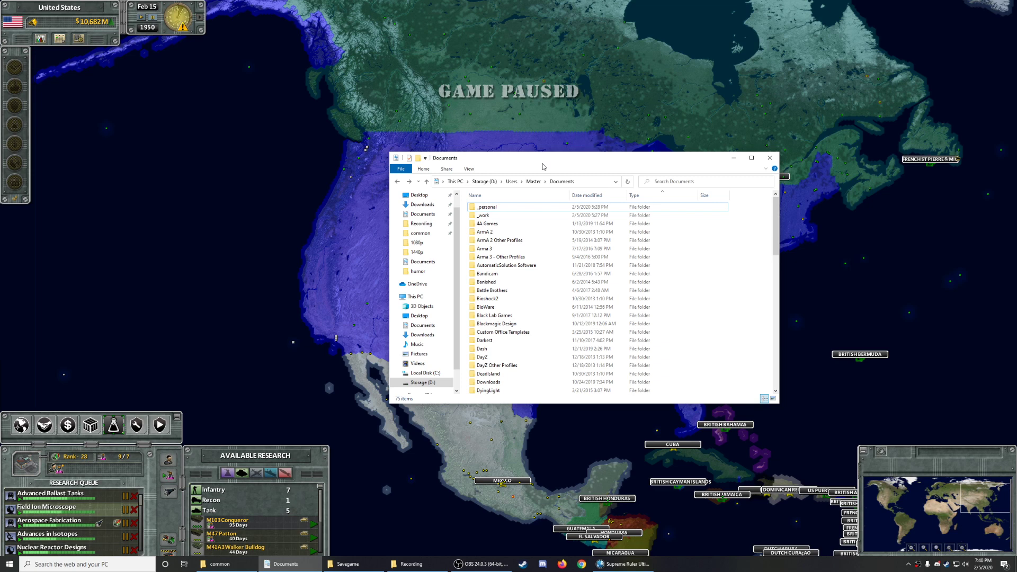
{"action": "mouse_move", "coordinate": [532, 164]}
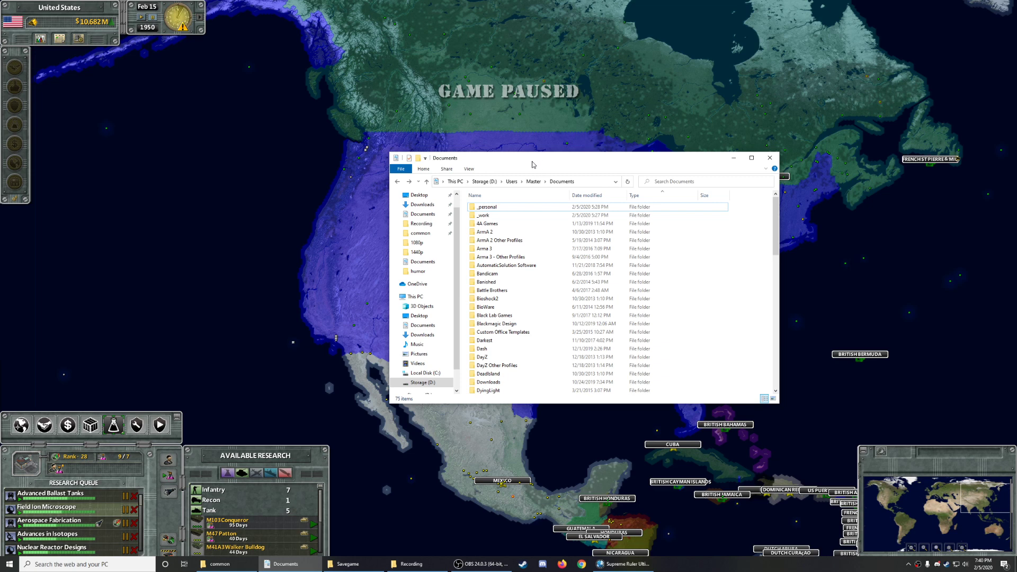
{"action": "left_click_drag", "start_coordinate": [532, 165], "coordinate": [517, 171]}
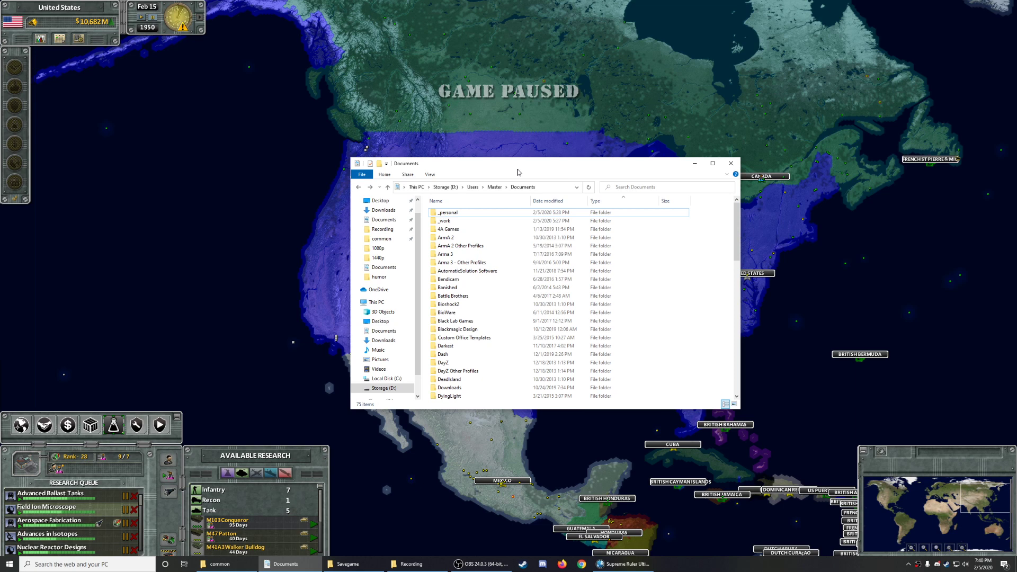
{"action": "mouse_move", "coordinate": [519, 170]}
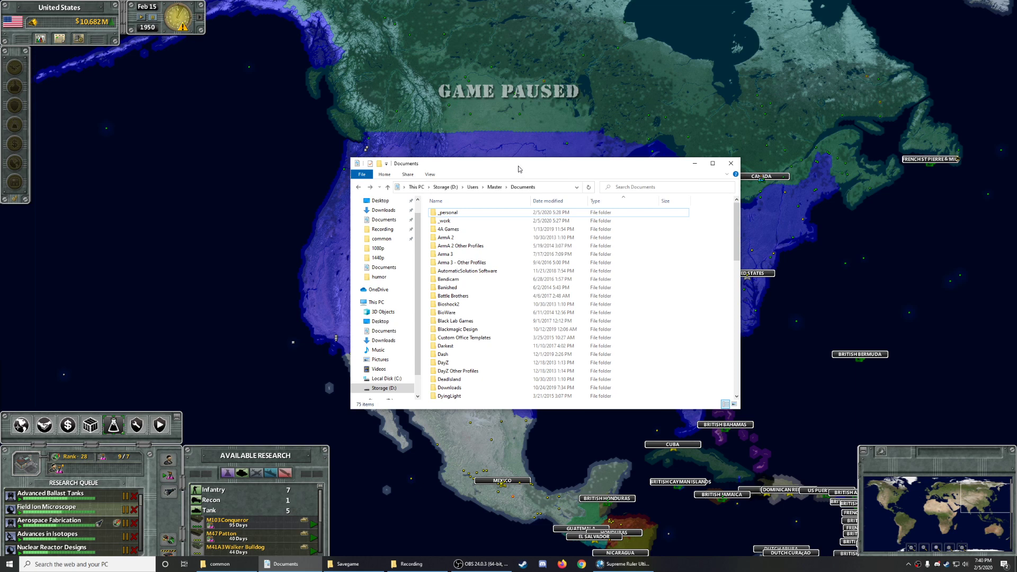
{"action": "left_click_drag", "start_coordinate": [519, 163], "coordinate": [508, 162]}
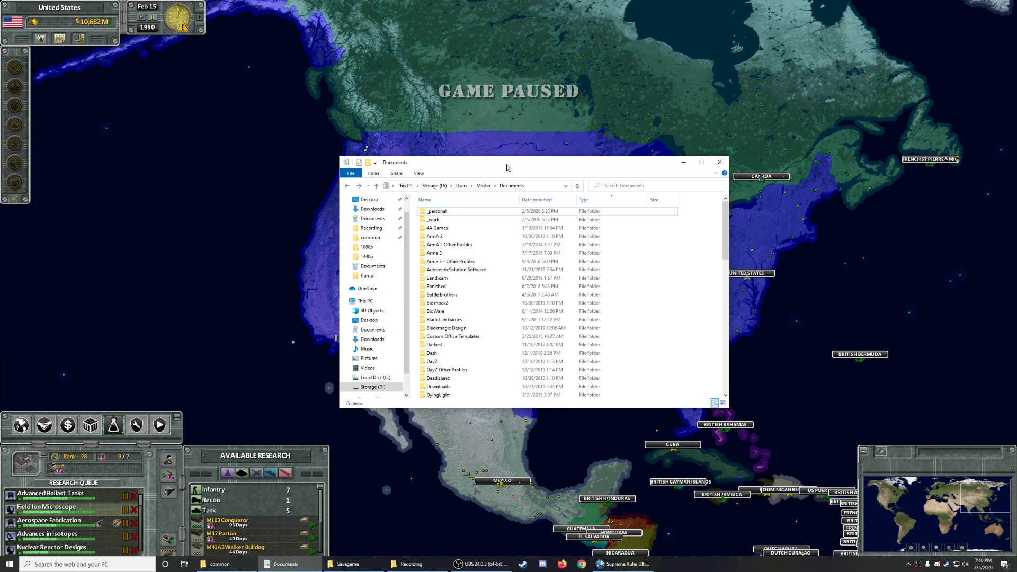
{"action": "mouse_move", "coordinate": [497, 170]}
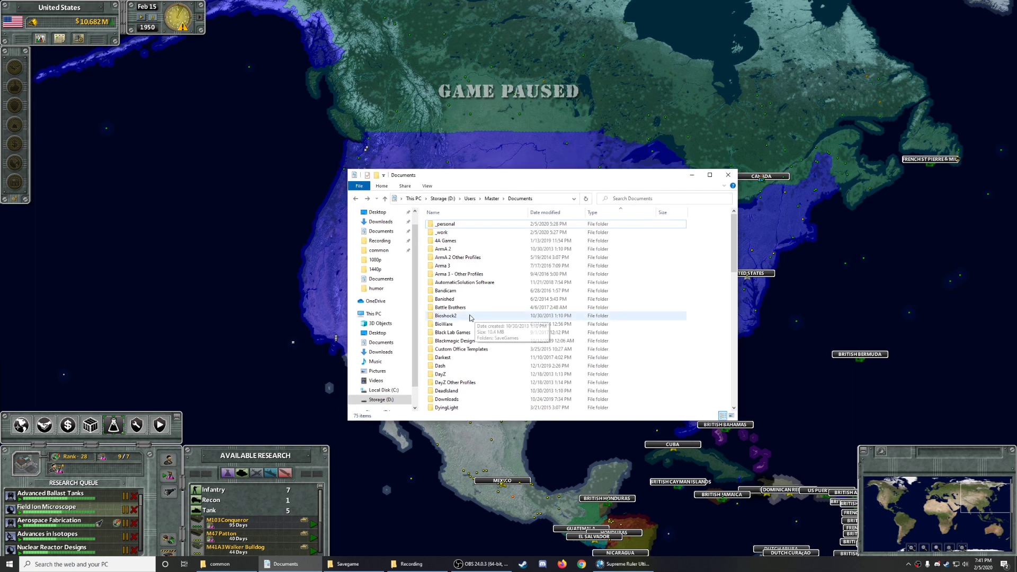
- Select the Bioshock2 folder and scroll down toward My Games
{"action": "left_click", "coordinate": [445, 315]}
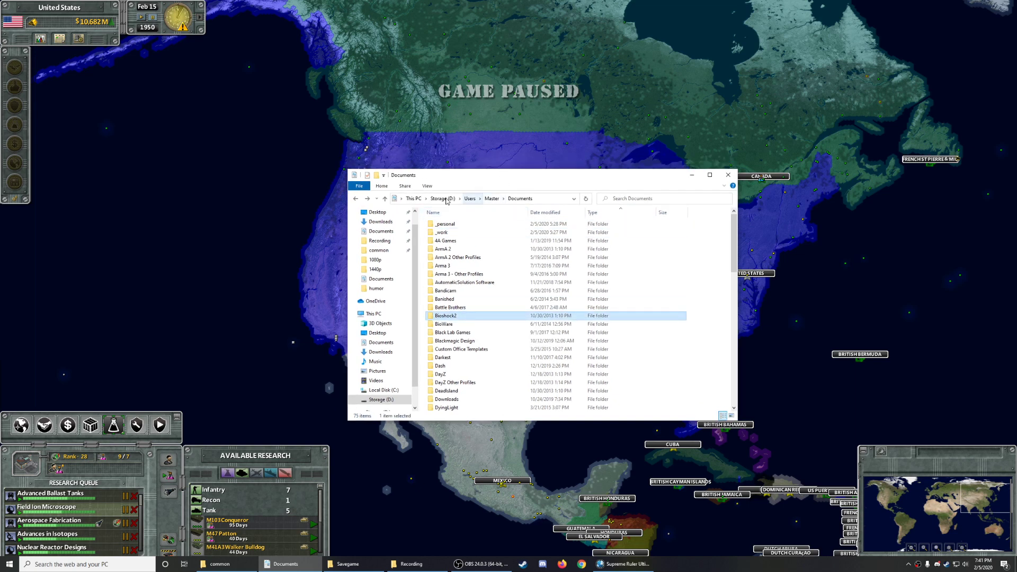
{"action": "mouse_move", "coordinate": [664, 287]}
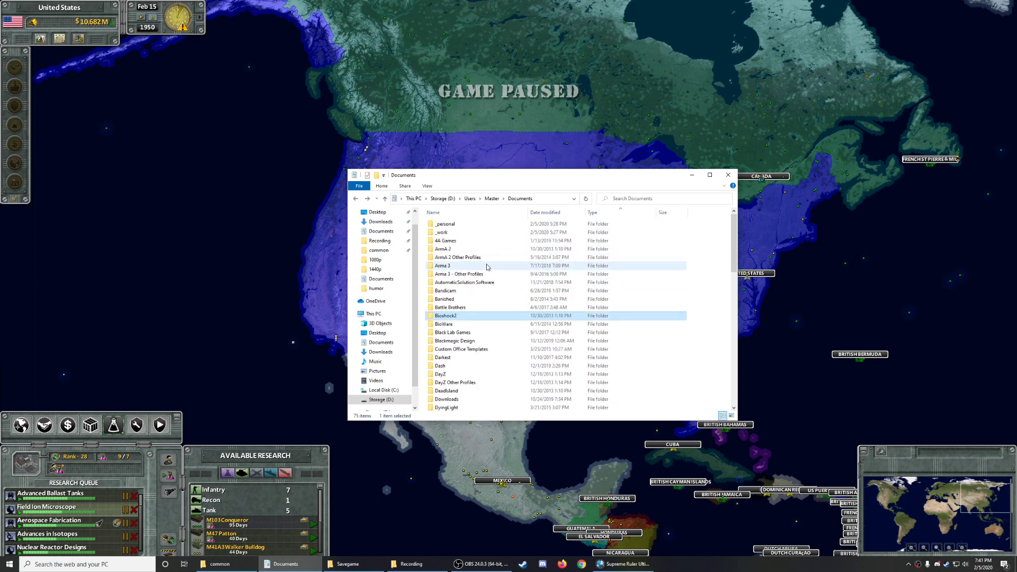
{"action": "scroll", "scroll_direction": "down", "scroll_amount": 3}
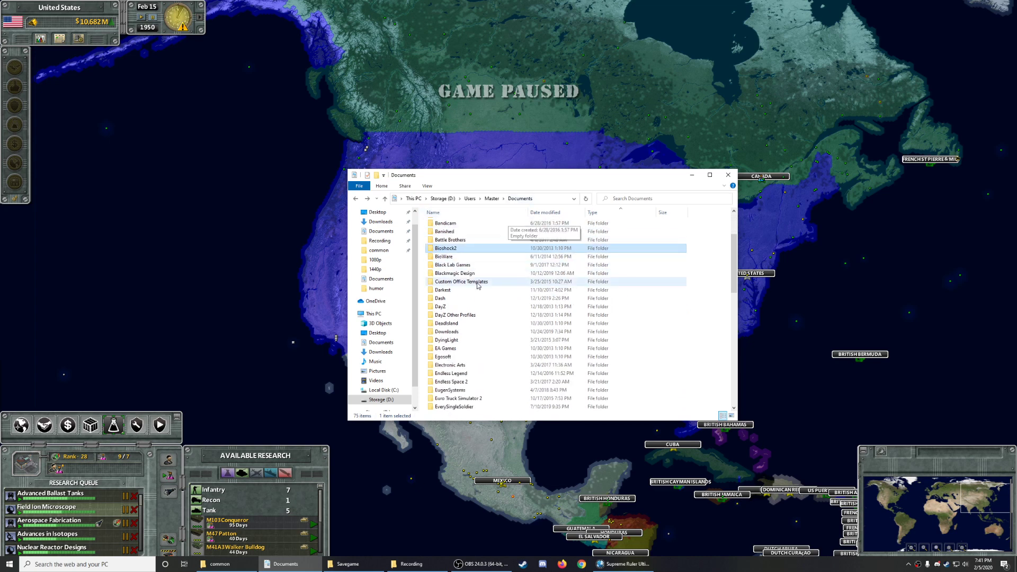
{"action": "scroll", "scroll_direction": "down", "scroll_amount": 3}
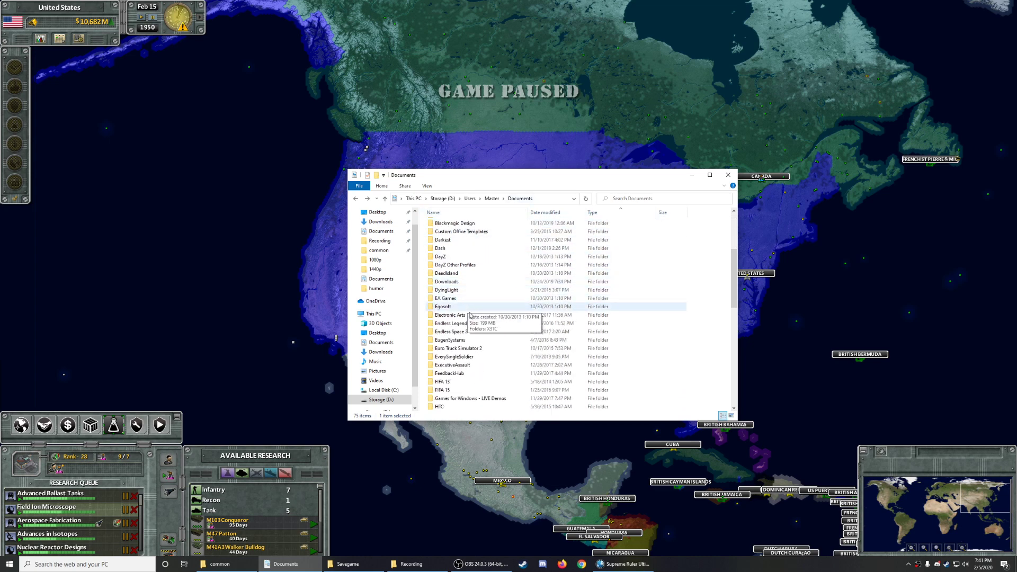
{"action": "scroll", "scroll_direction": "down", "scroll_amount": 3}
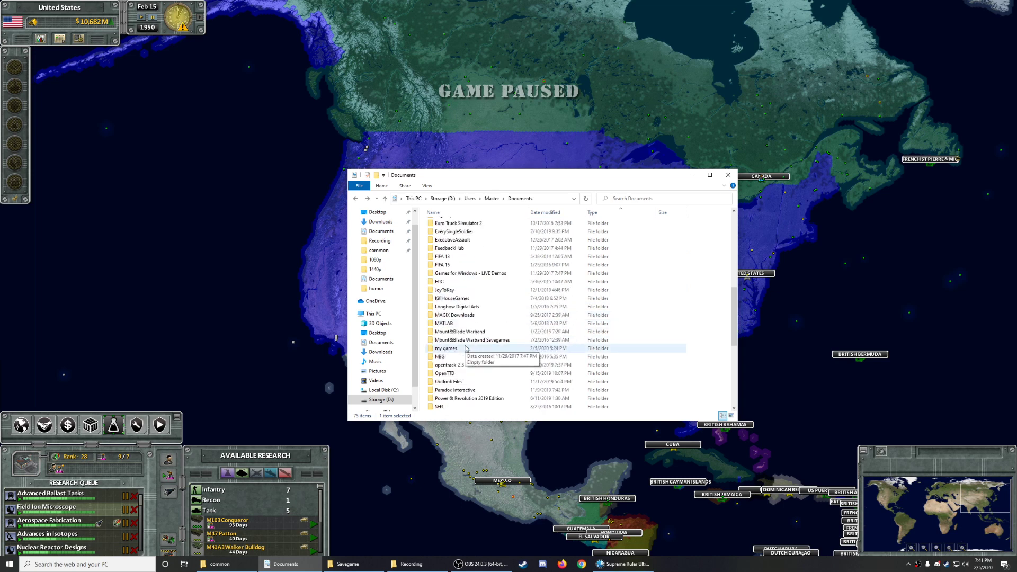
{"action": "double_click", "coordinate": [445, 349]}
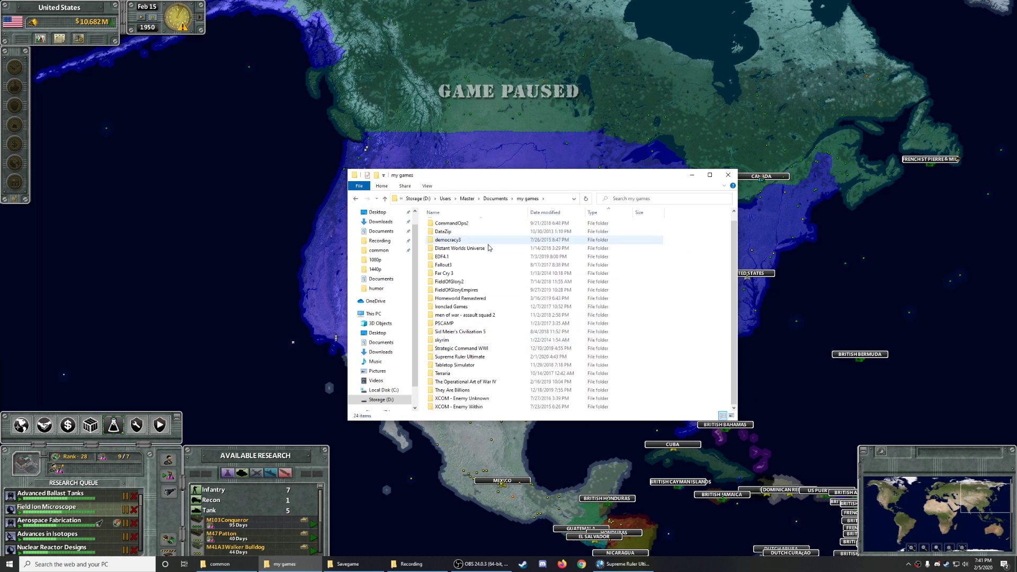
{"action": "left_click", "coordinate": [462, 398]}
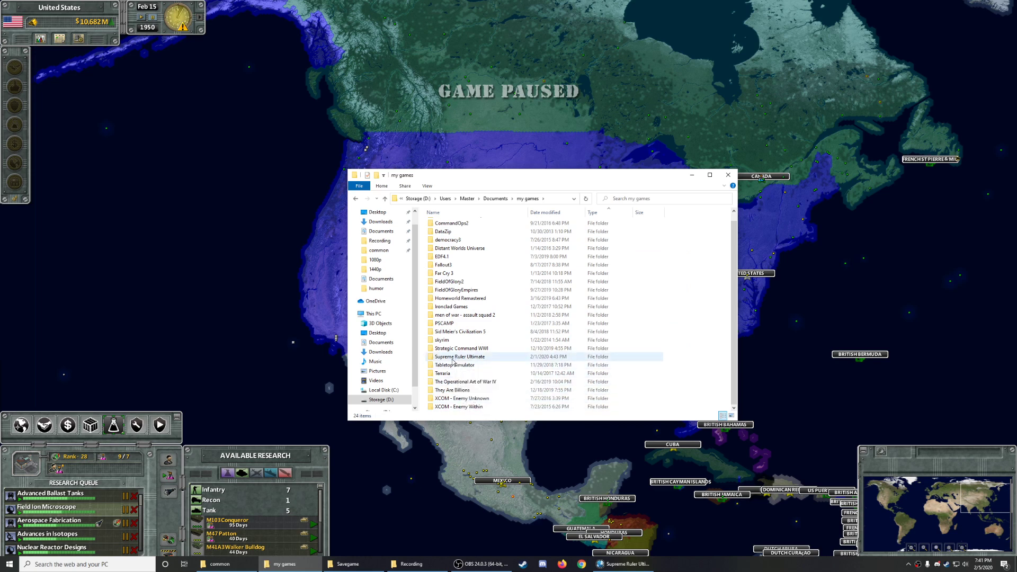
{"action": "left_click", "coordinate": [461, 347]}
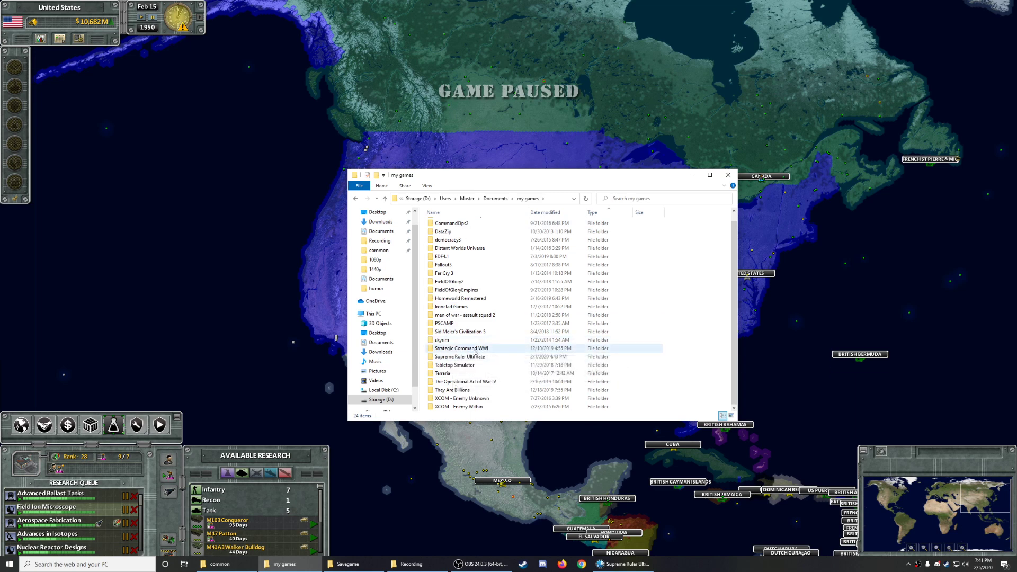
{"action": "left_click", "coordinate": [465, 315]}
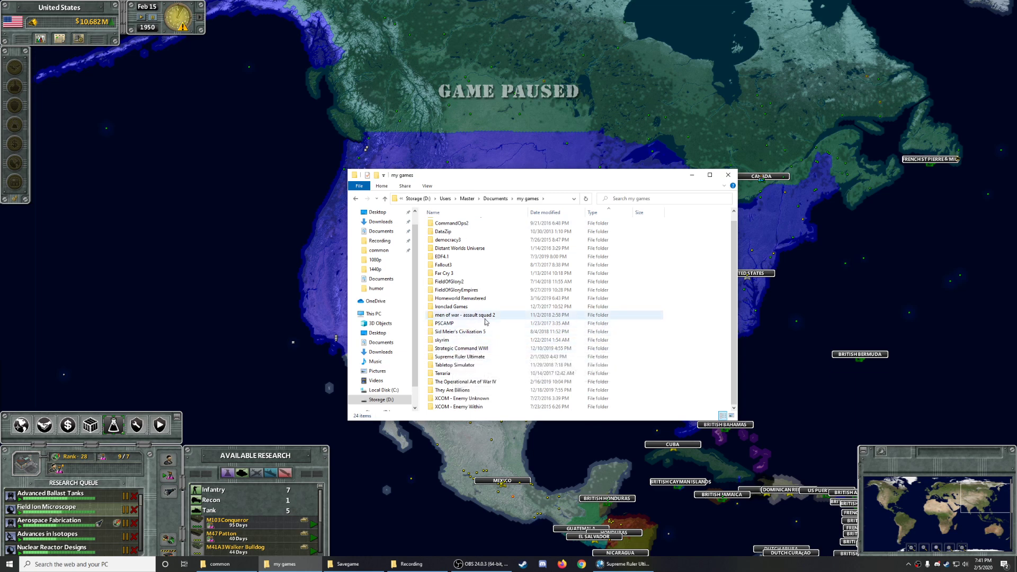
{"action": "mouse_move", "coordinate": [465, 314]}
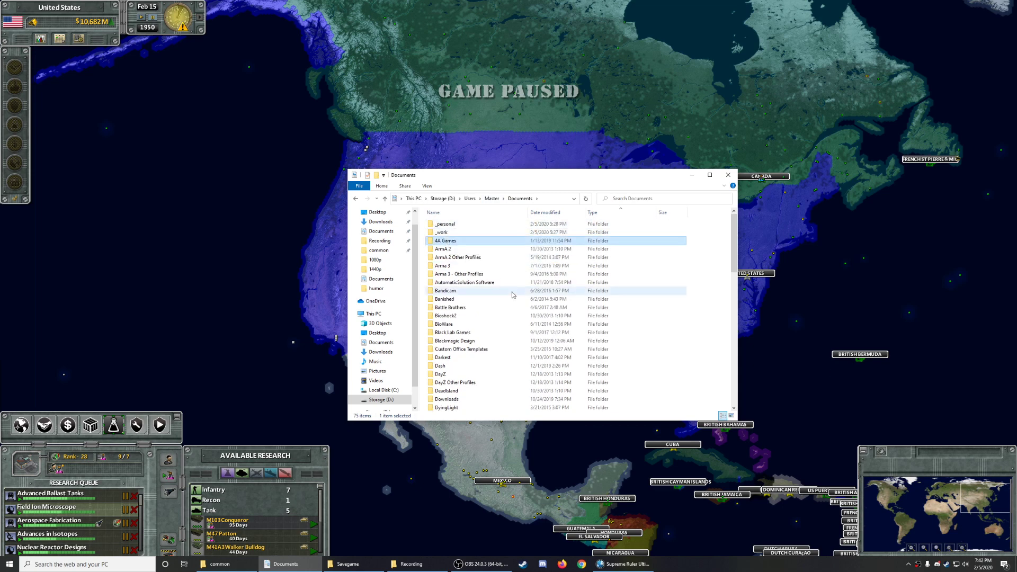
{"action": "scroll", "scroll_direction": "down", "scroll_amount": 3}
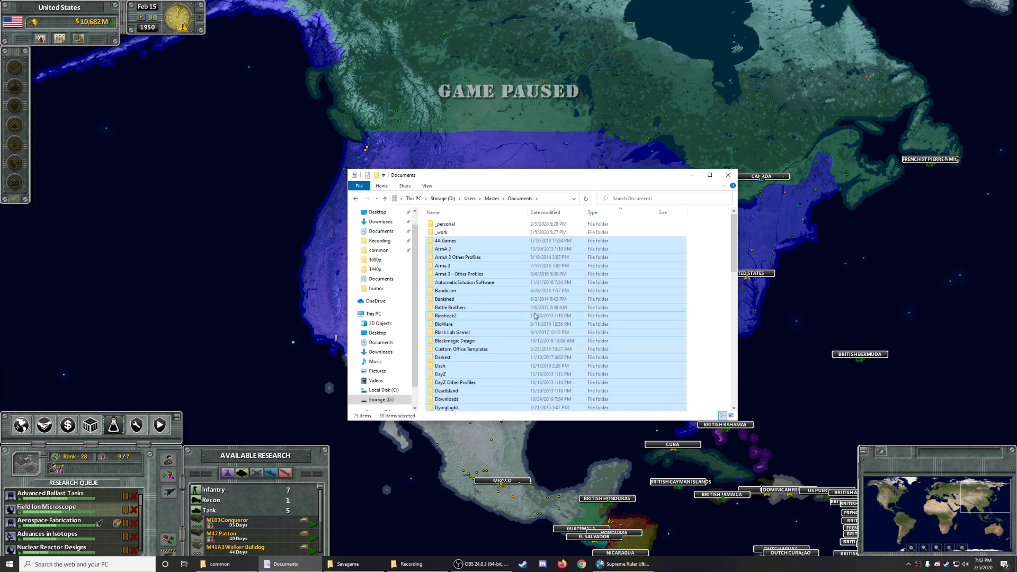
{"action": "mouse_move", "coordinate": [443, 249]}
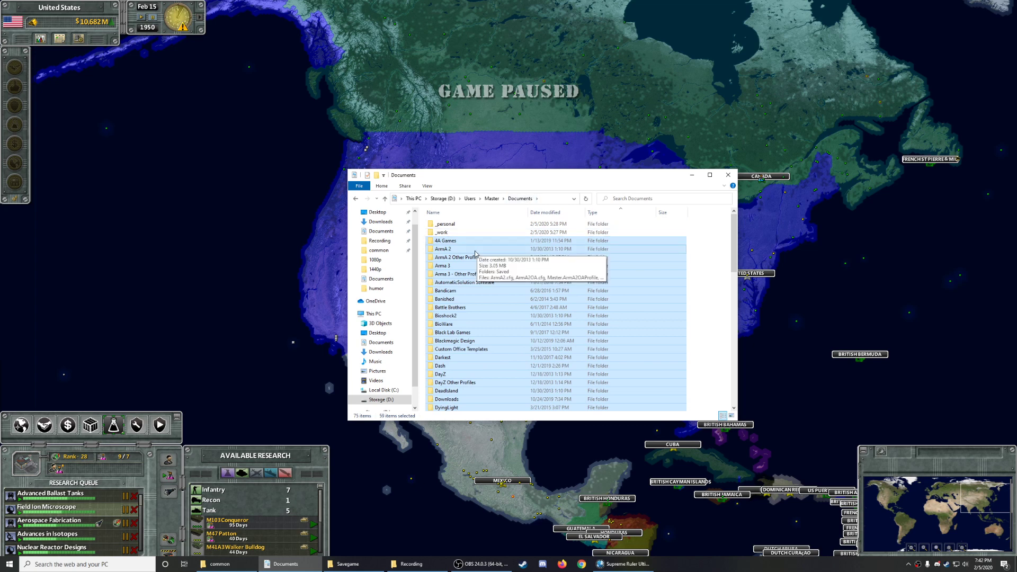
{"action": "left_click", "coordinate": [444, 249]}
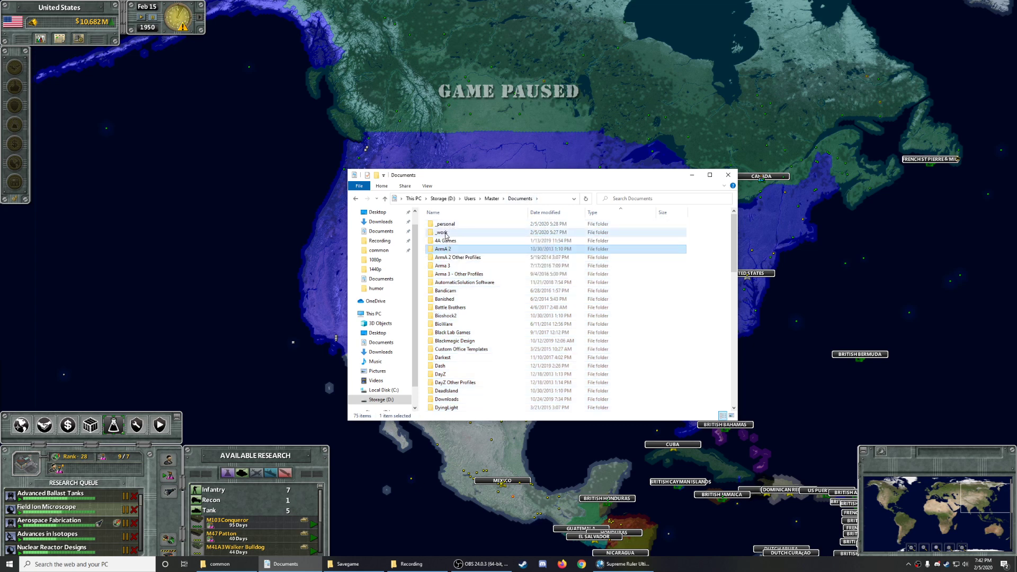
{"action": "mouse_move", "coordinate": [474, 316]}
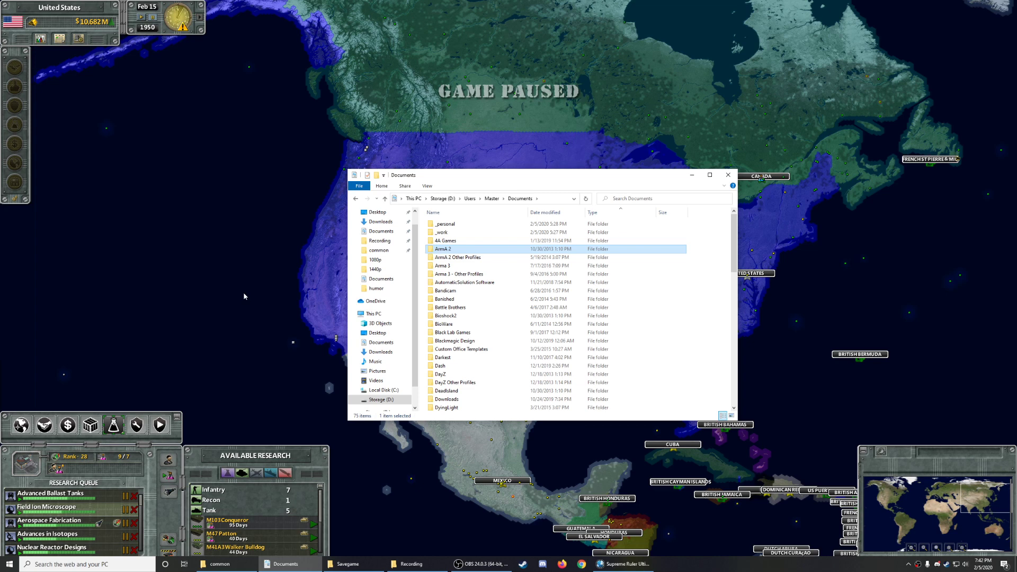
{"action": "mouse_move", "coordinate": [254, 266]}
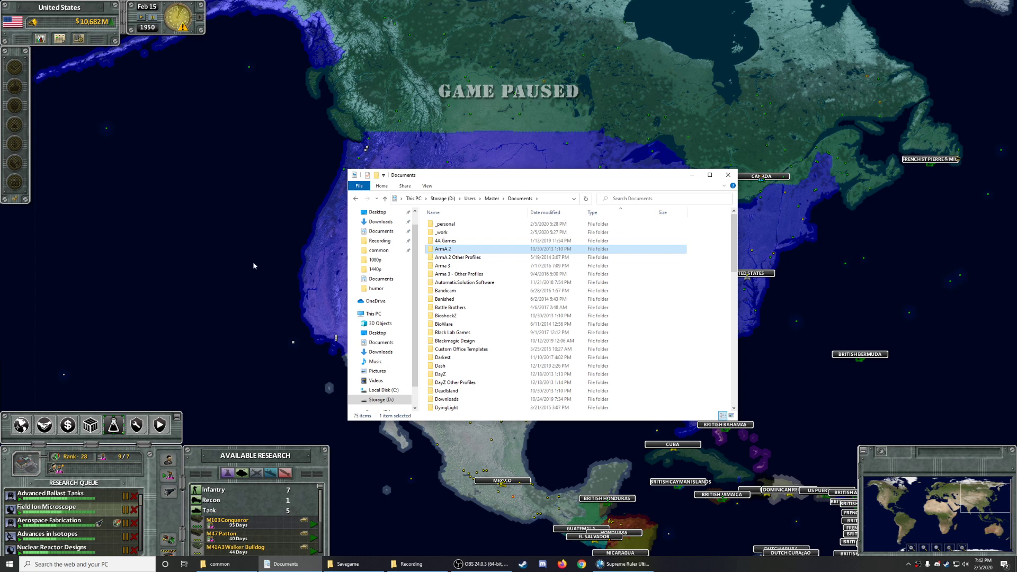
{"action": "mouse_move", "coordinate": [245, 261]}
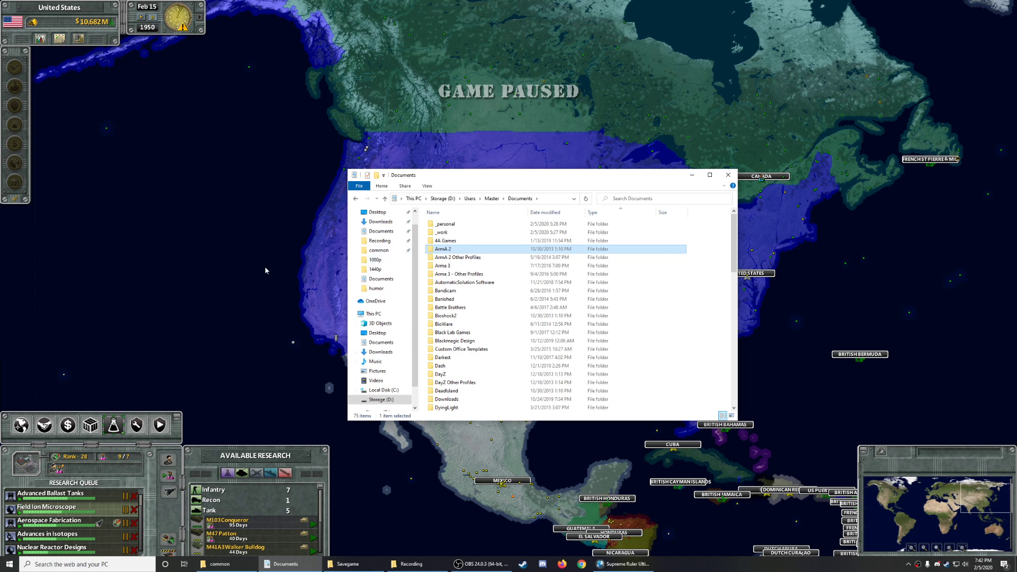
{"action": "mouse_move", "coordinate": [255, 269]}
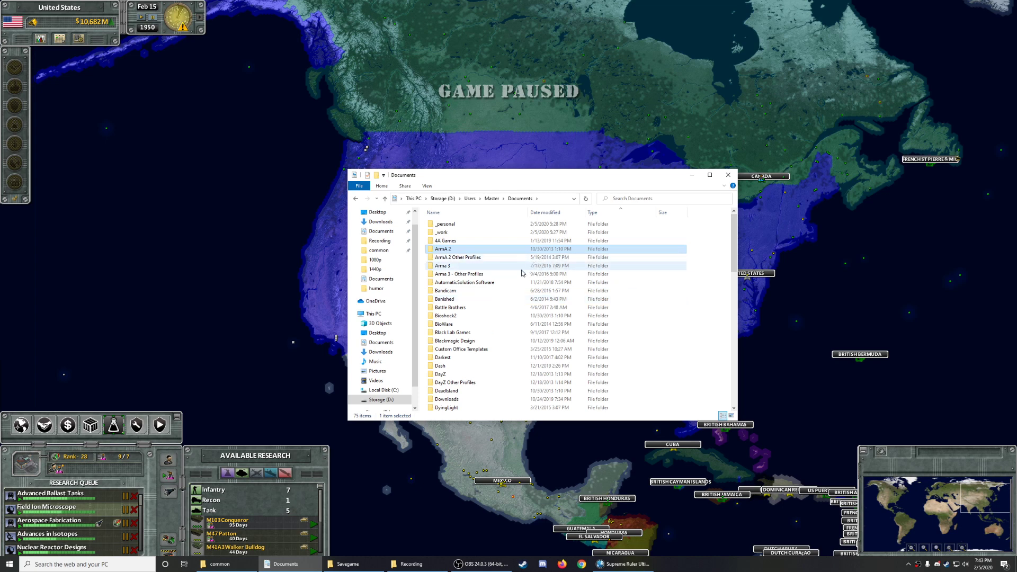
{"action": "mouse_move", "coordinate": [512, 274]}
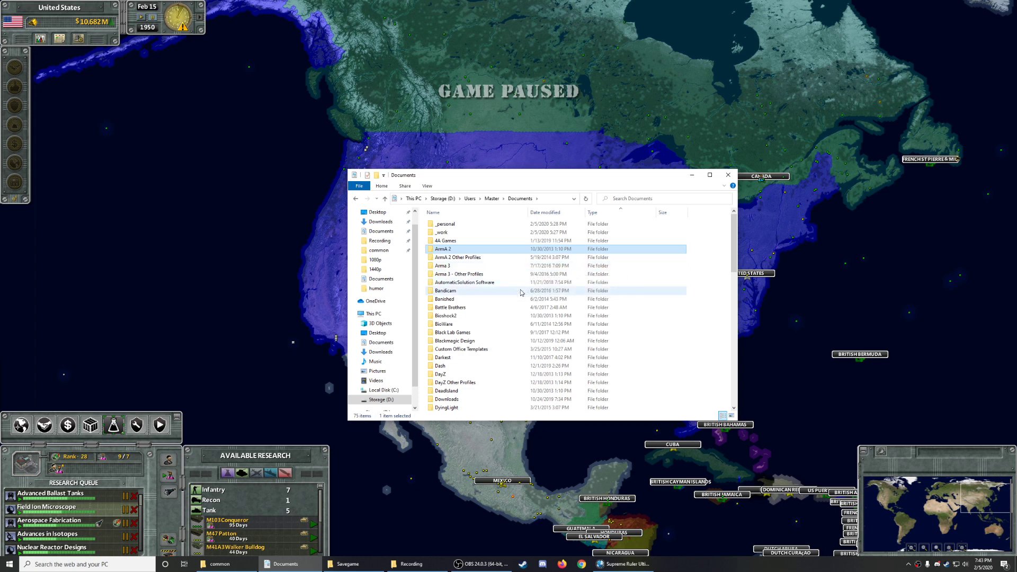
{"action": "mouse_move", "coordinate": [445, 291]}
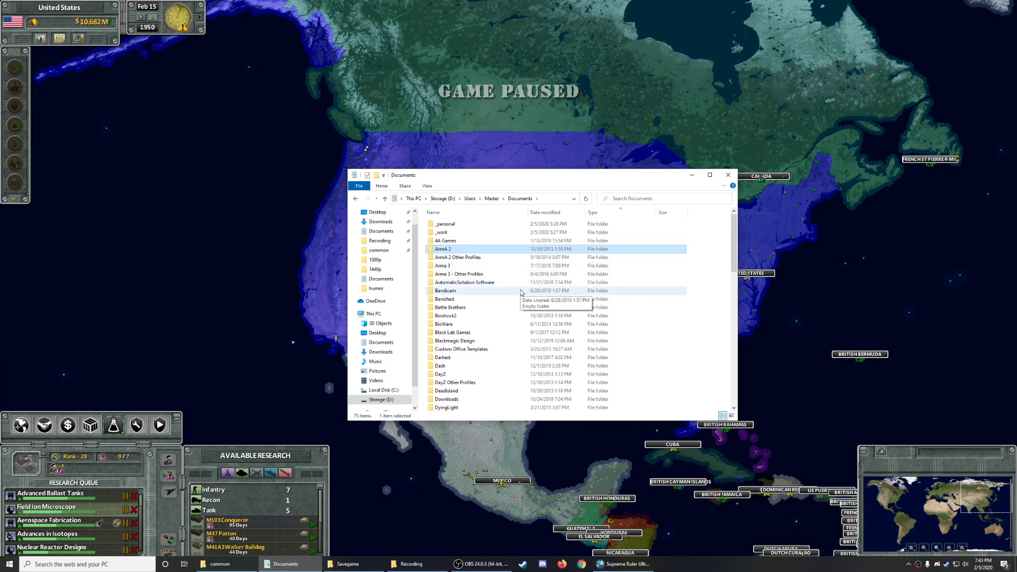
{"action": "mouse_move", "coordinate": [519, 289]}
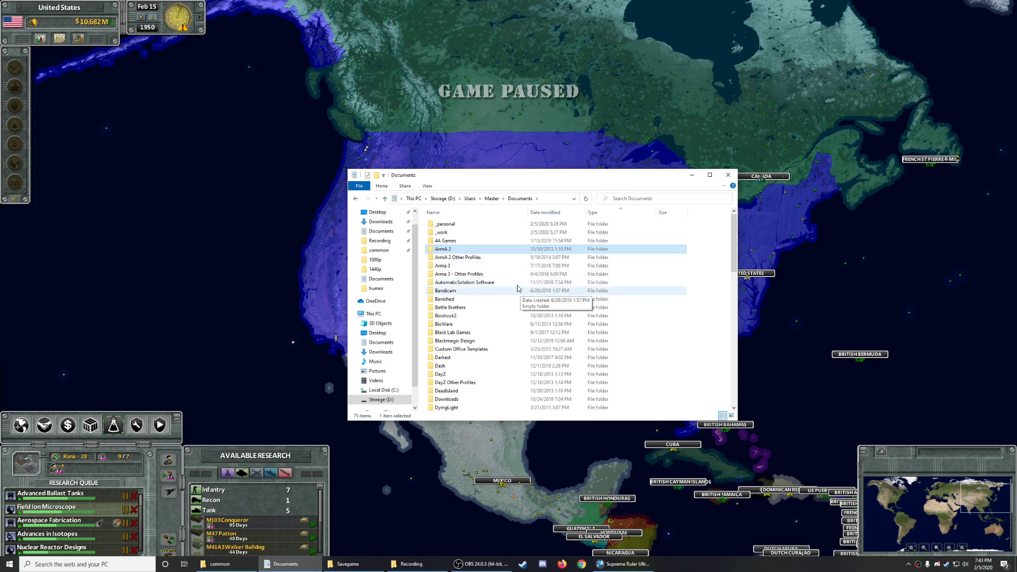
{"action": "mouse_move", "coordinate": [486, 299]}
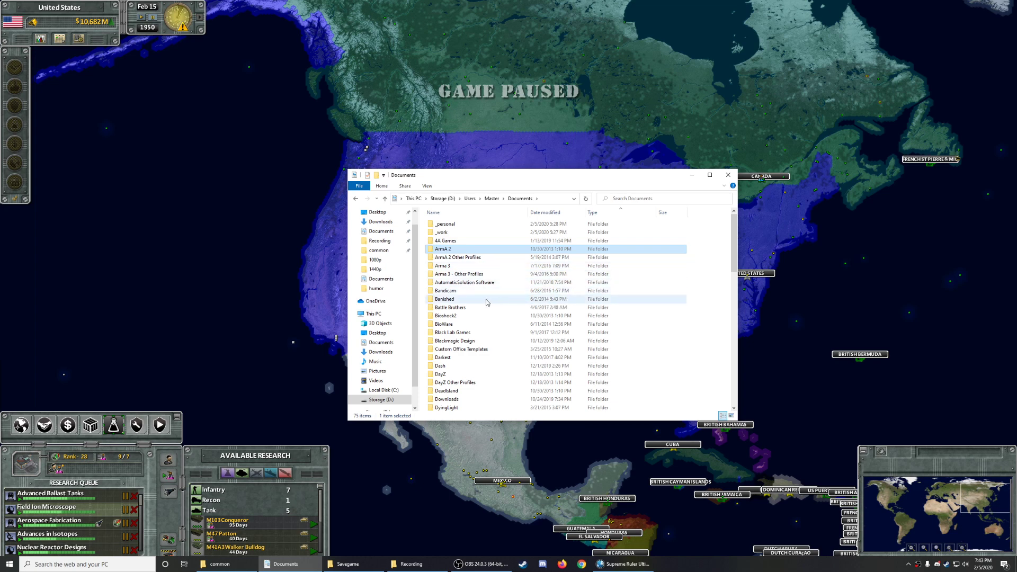
{"action": "scroll", "scroll_direction": "down", "scroll_amount": 3}
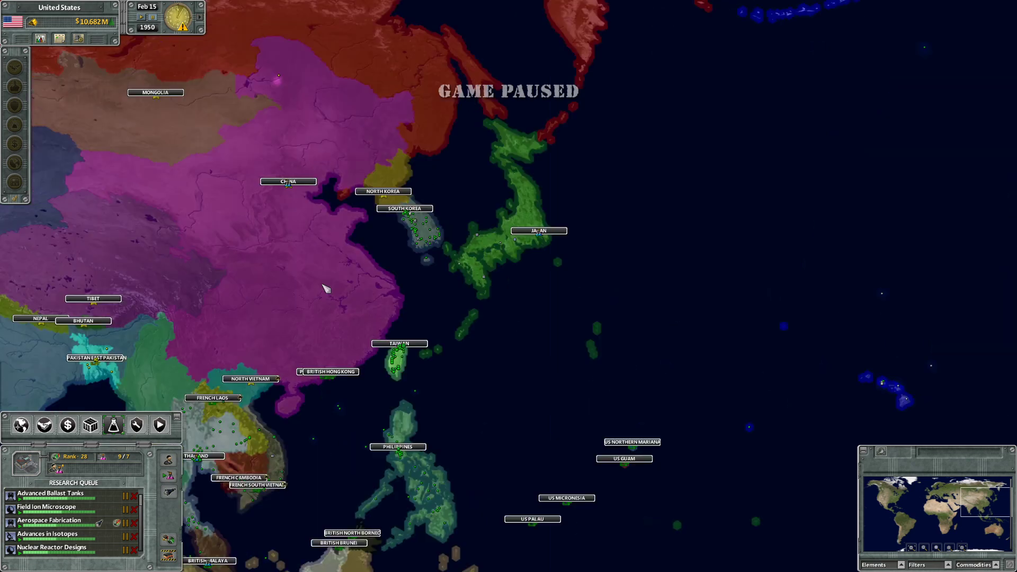
{"action": "mouse_move", "coordinate": [433, 312]}
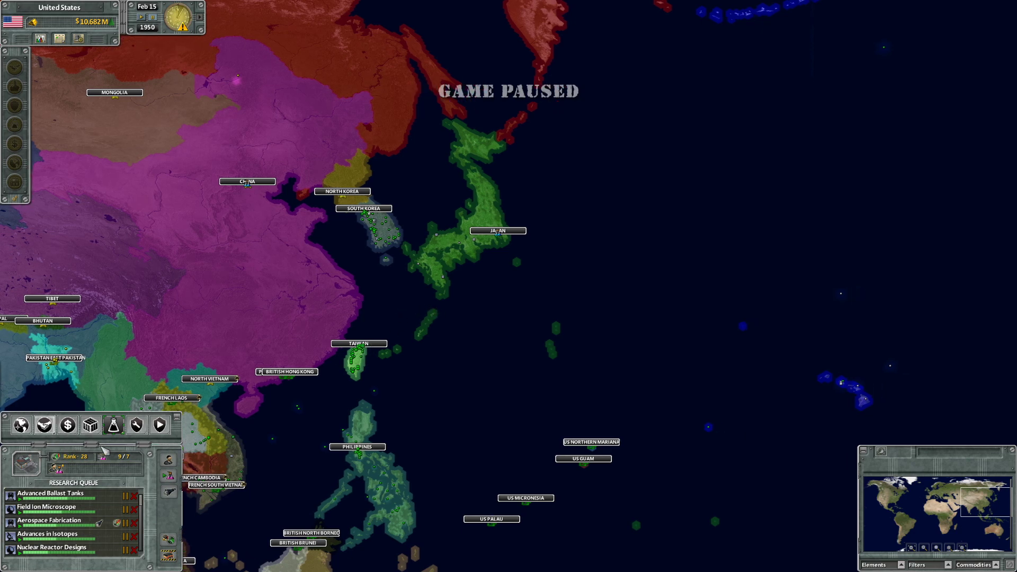
{"action": "mouse_move", "coordinate": [540, 343]}
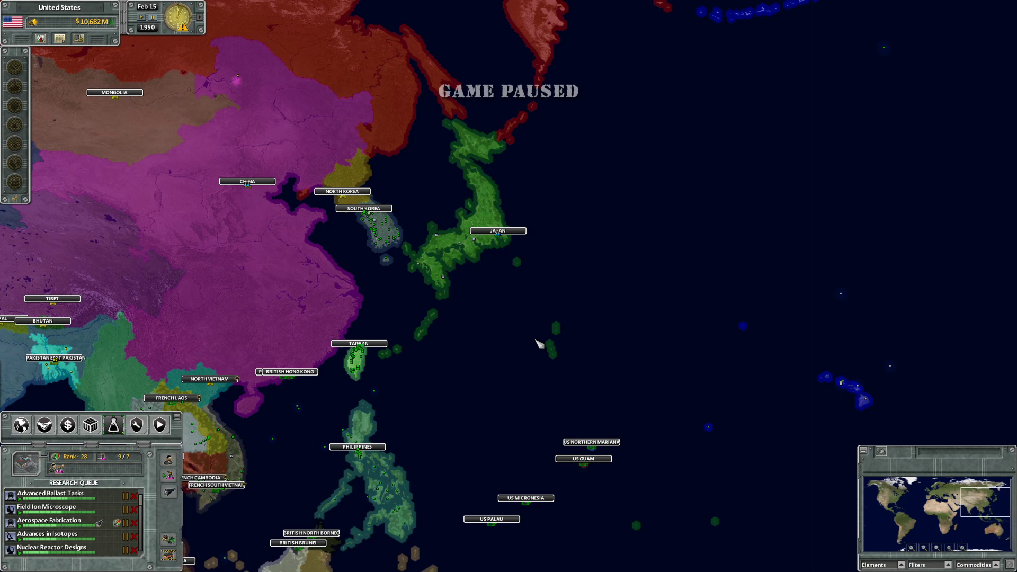
{"action": "mouse_move", "coordinate": [451, 310]}
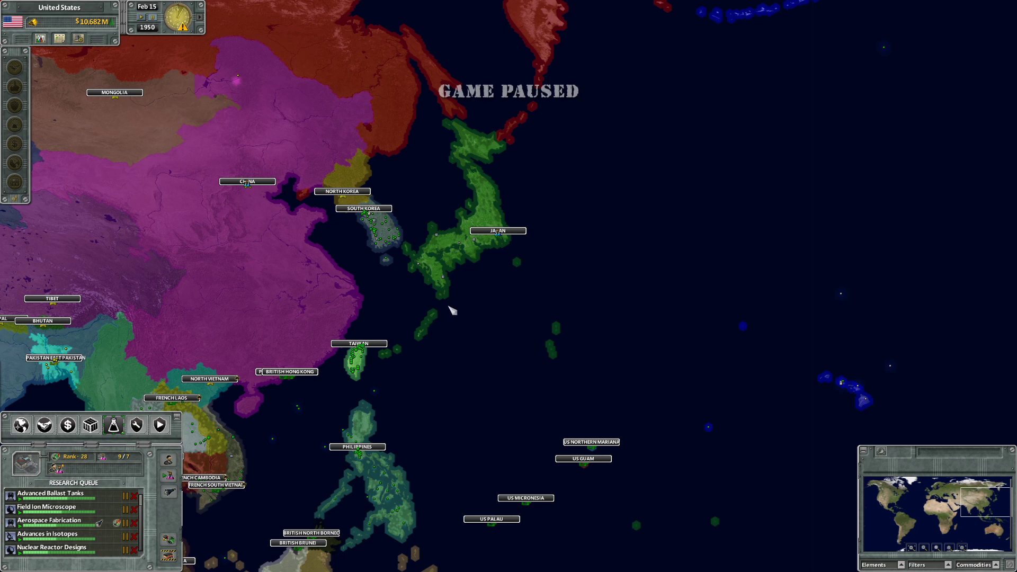